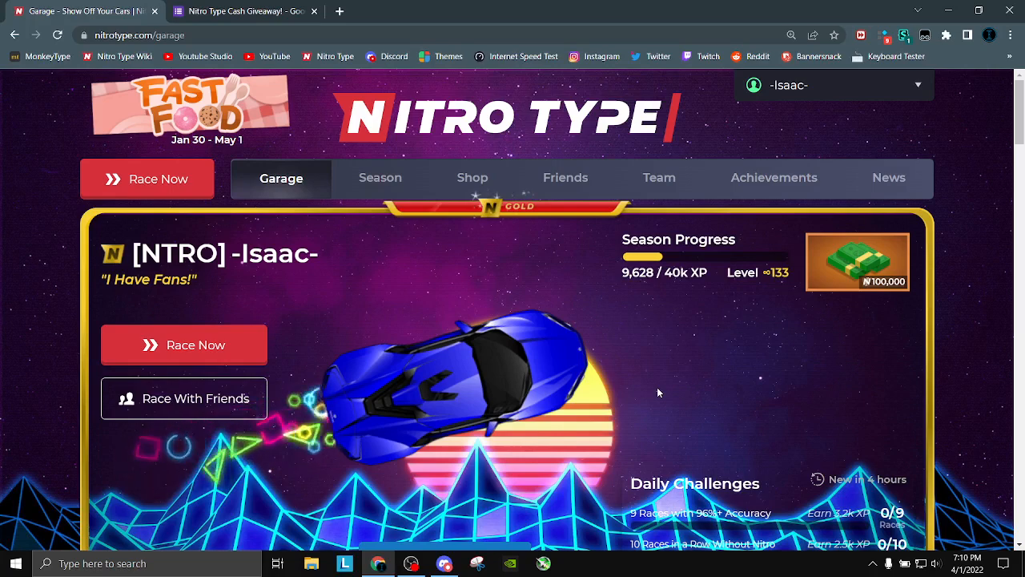
- Open the Nitro Type public racer profile via the account menu, dismissing the race invitation
click(240, 12)
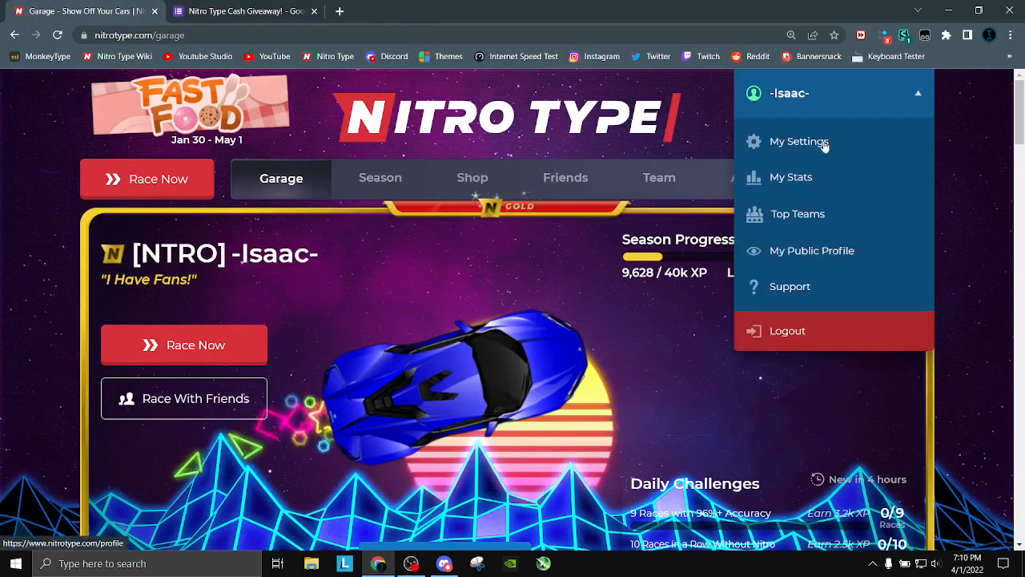
click(799, 141)
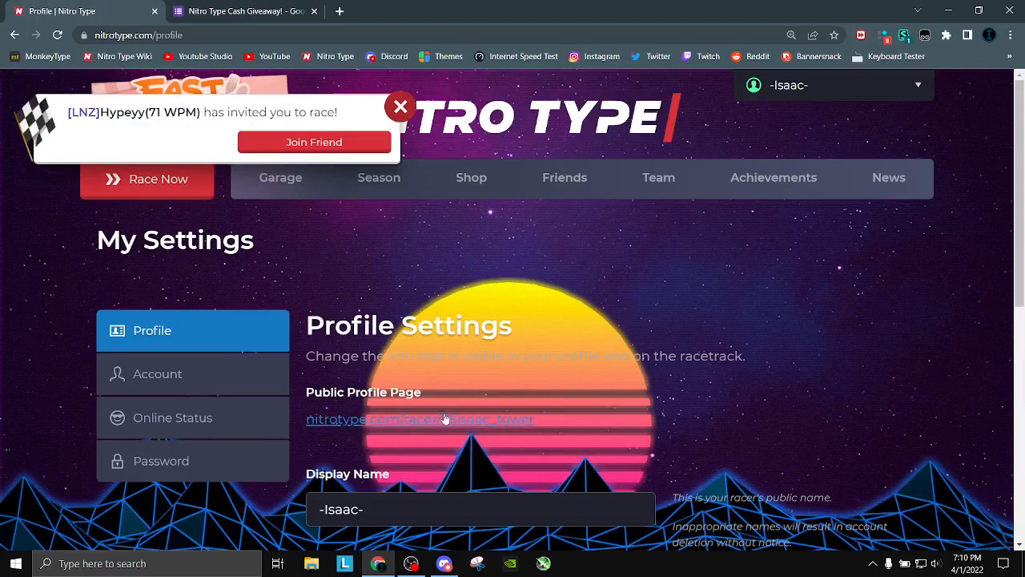
click(400, 106)
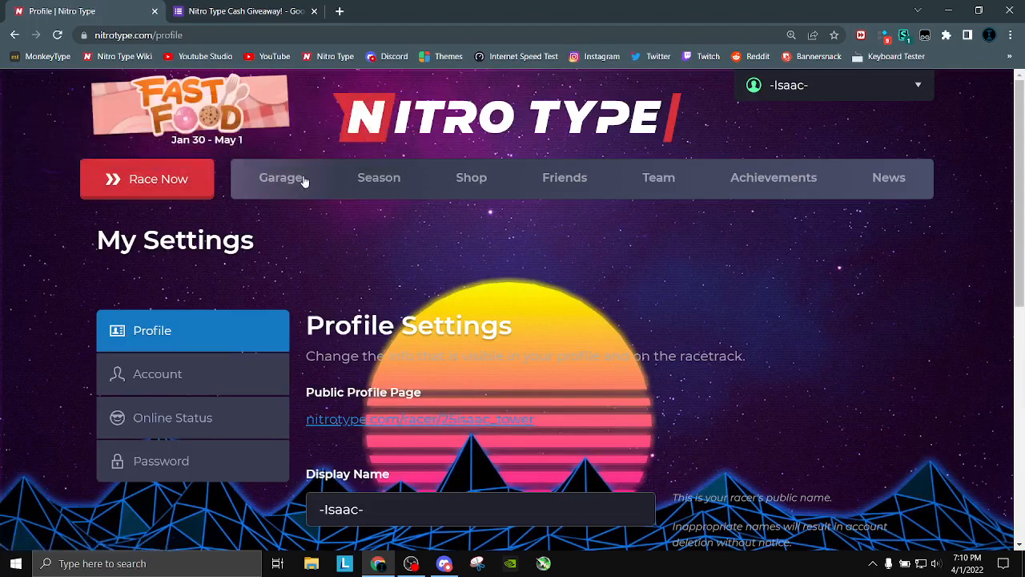
click(282, 178)
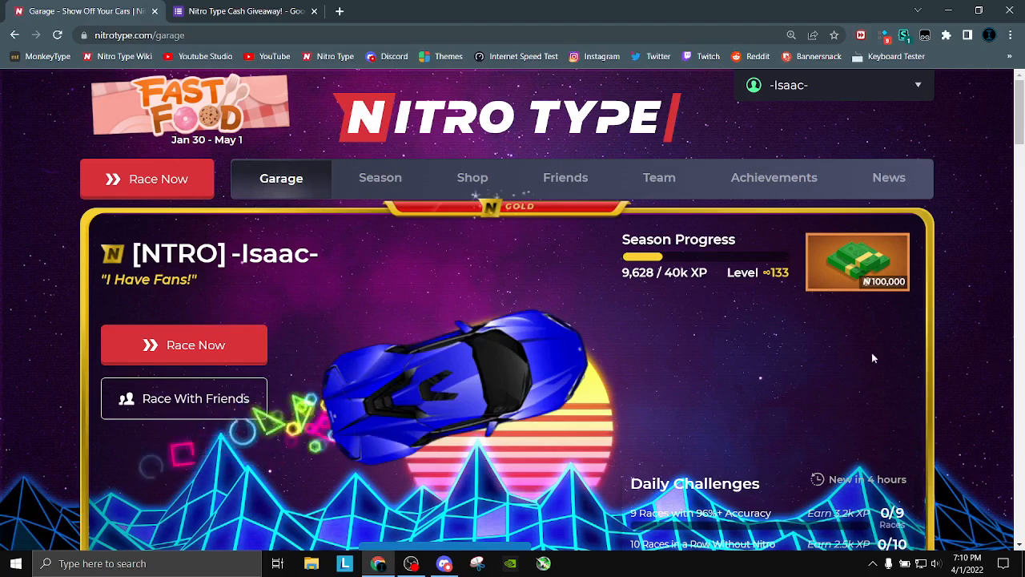
click(833, 85)
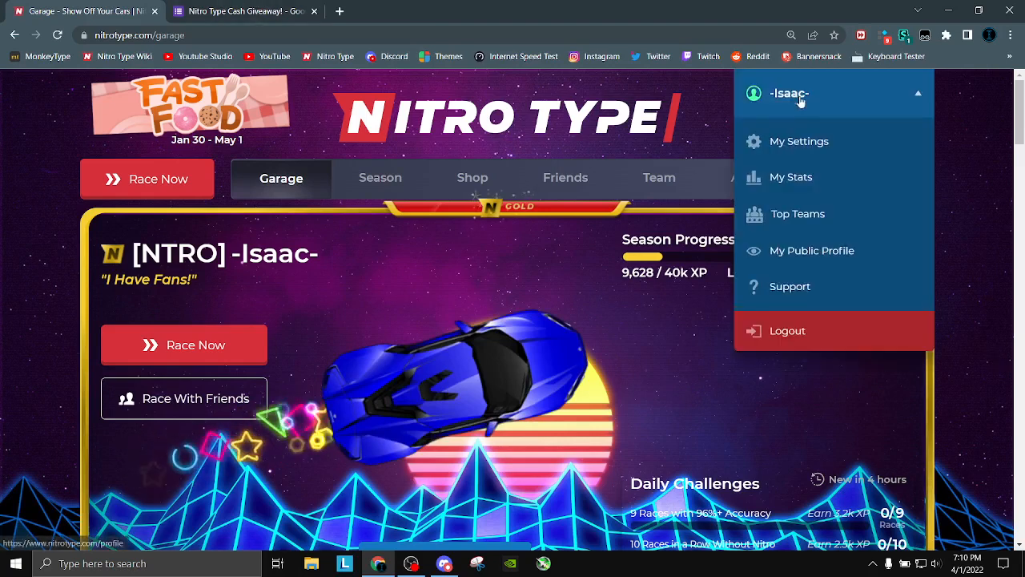
click(812, 250)
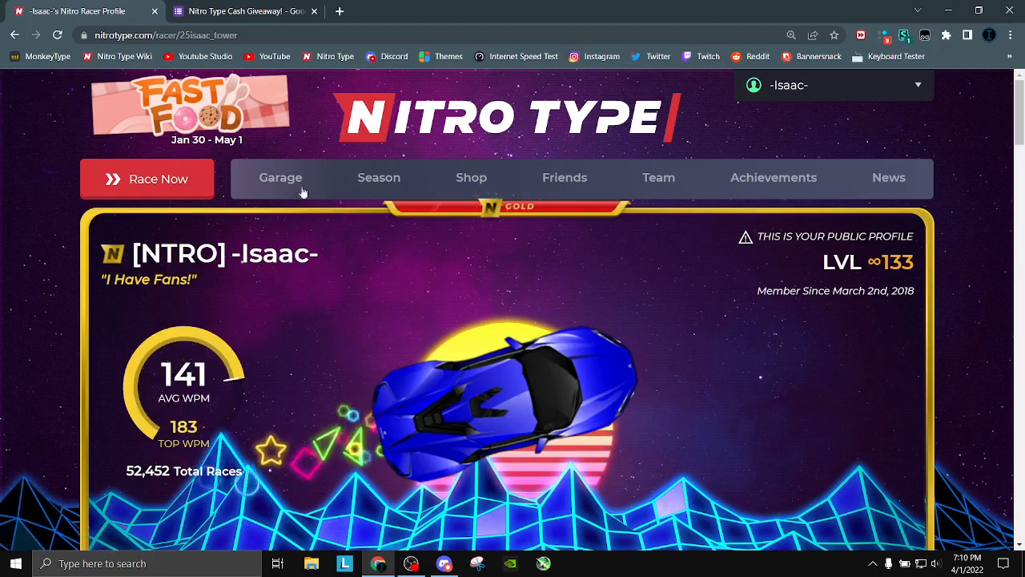
mouse_move(281, 177)
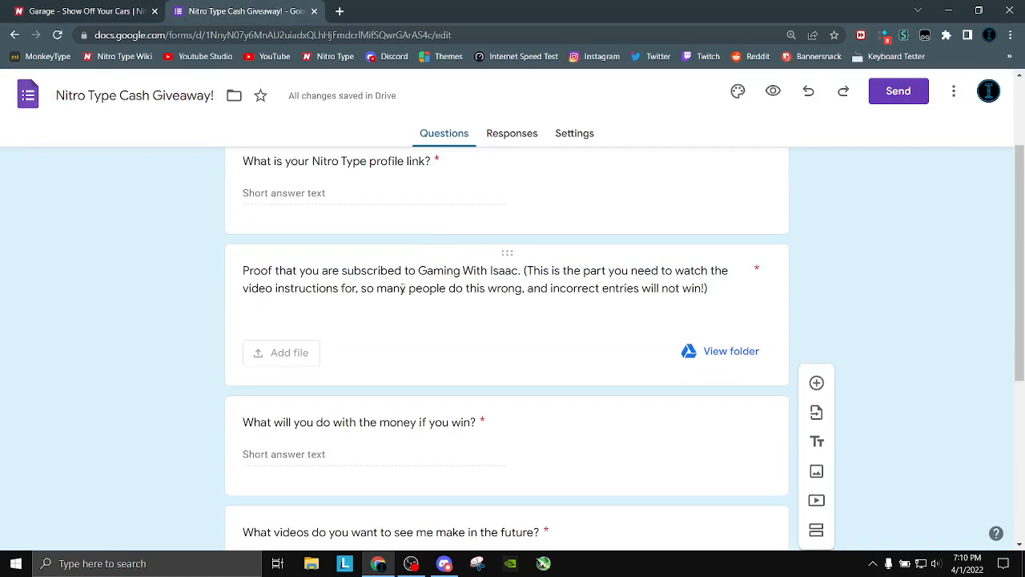
mouse_move(327, 319)
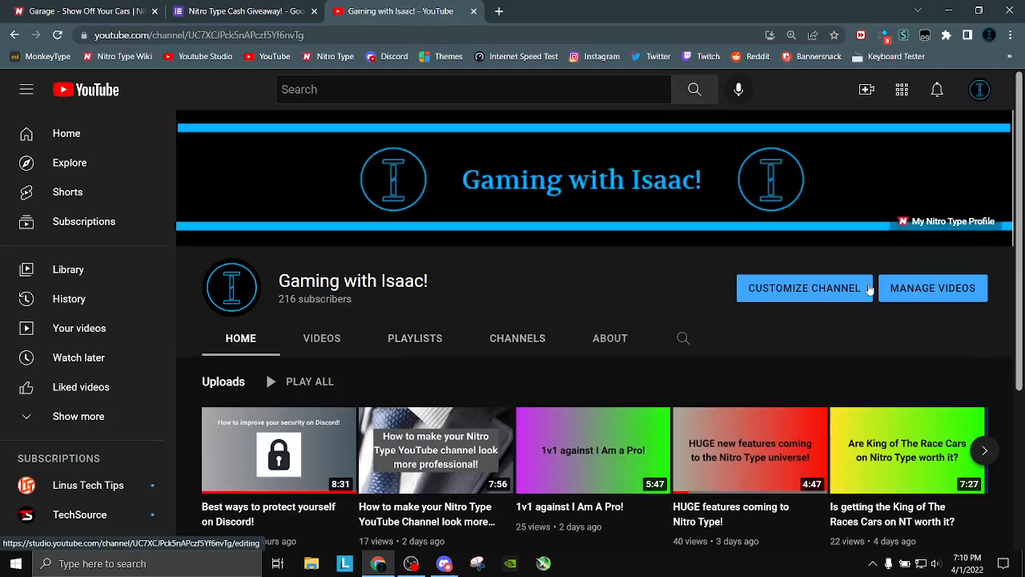
mouse_move(925, 296)
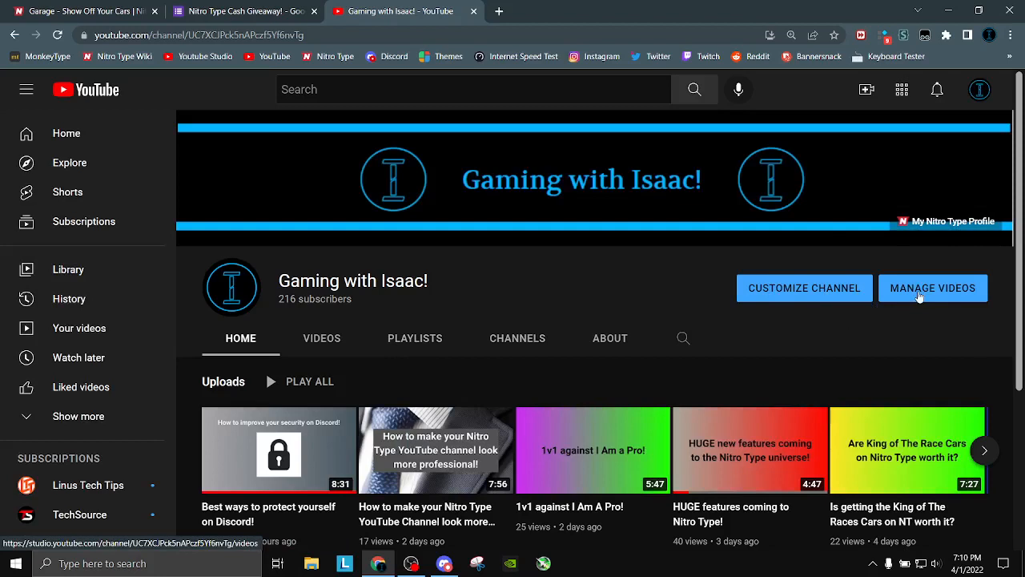
mouse_move(863, 282)
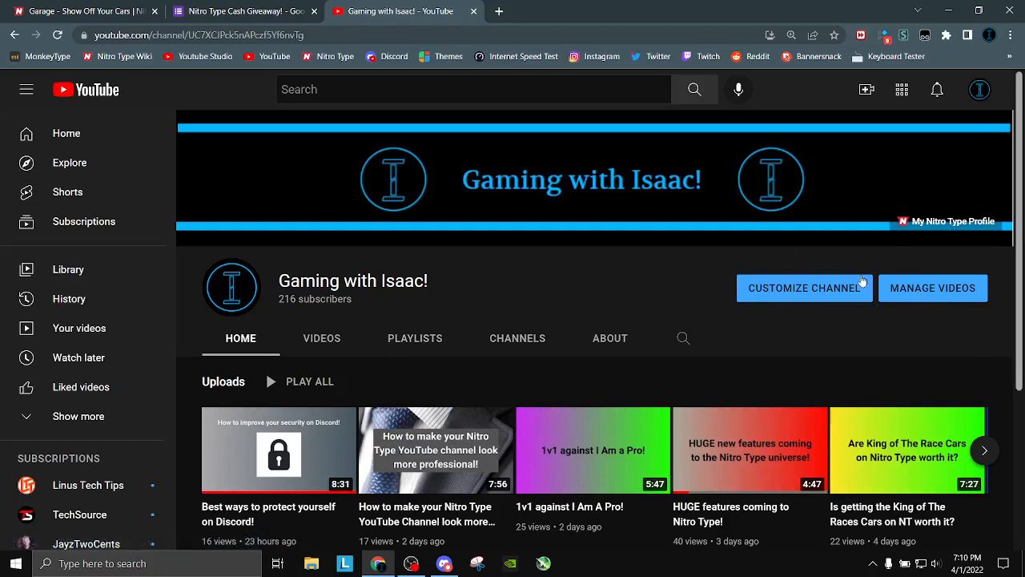
mouse_move(1004, 342)
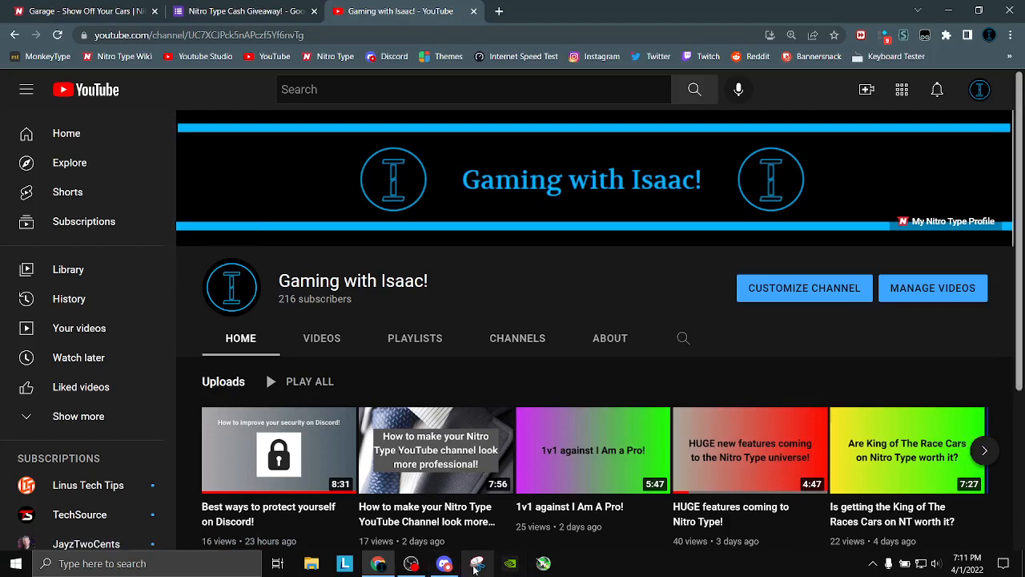
mouse_move(764, 195)
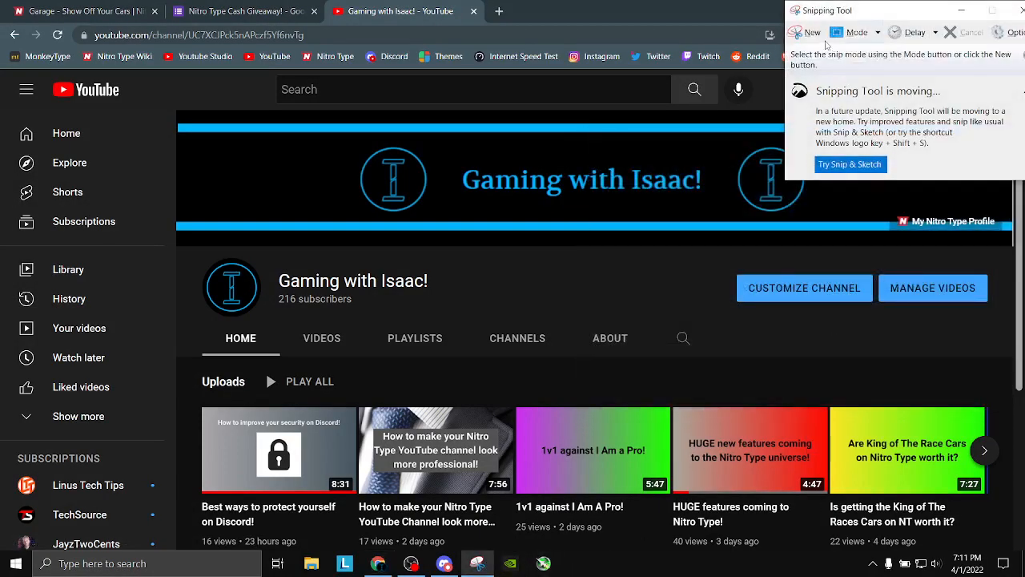
- Snip the Gaming with Isaac! channel header and close the capture window
click(810, 32)
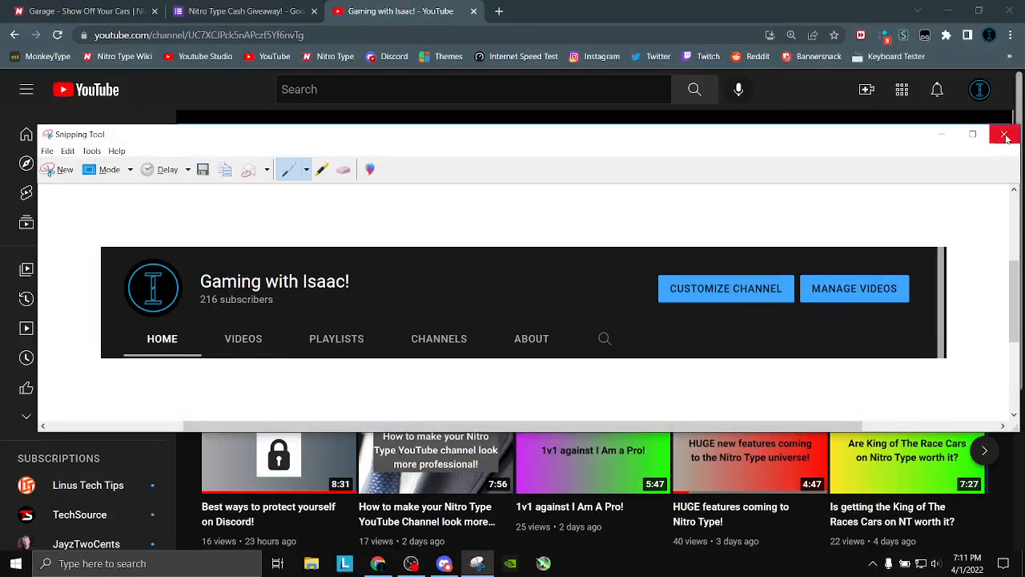
click(1006, 134)
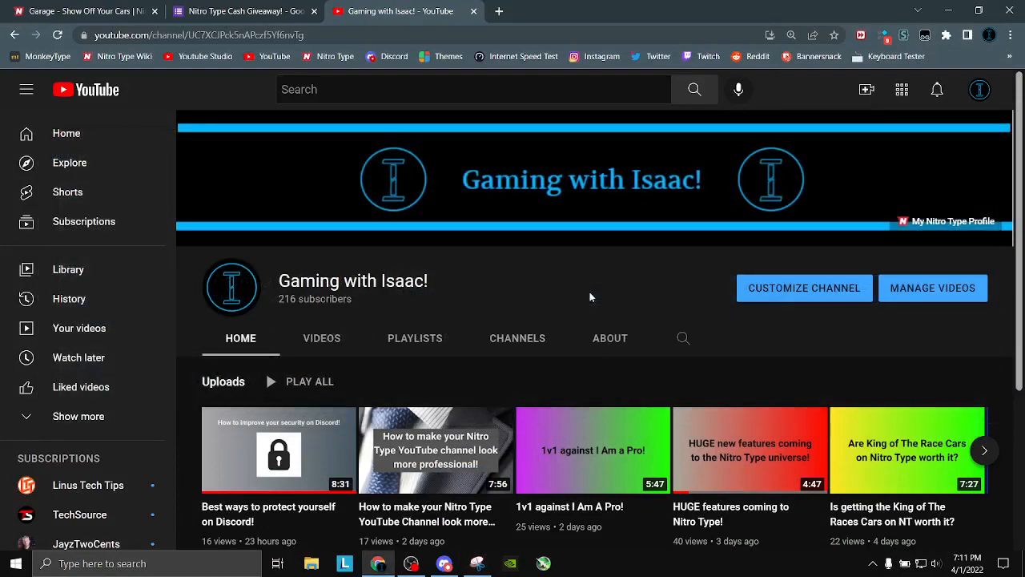
mouse_move(600, 286)
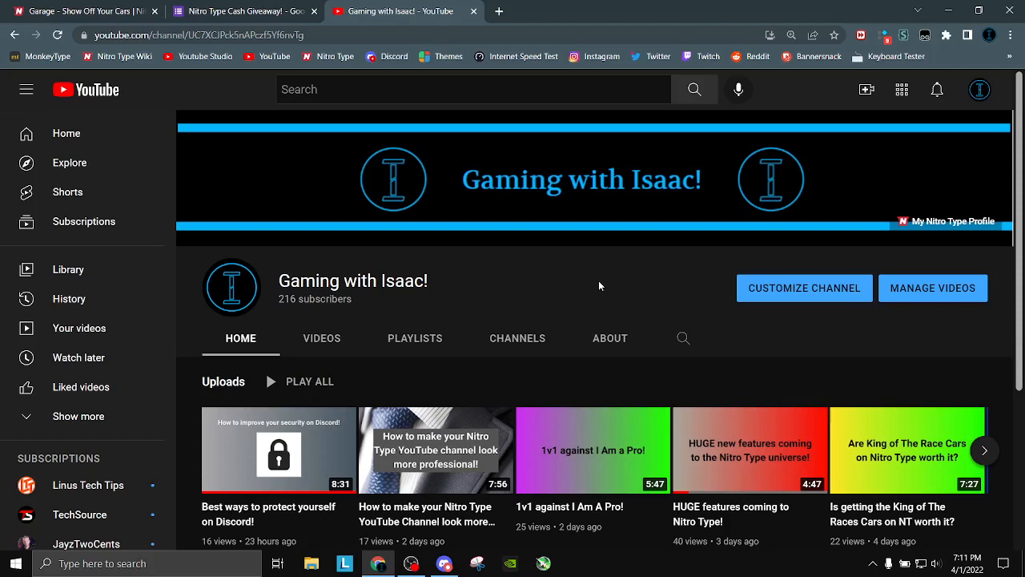
mouse_move(70, 416)
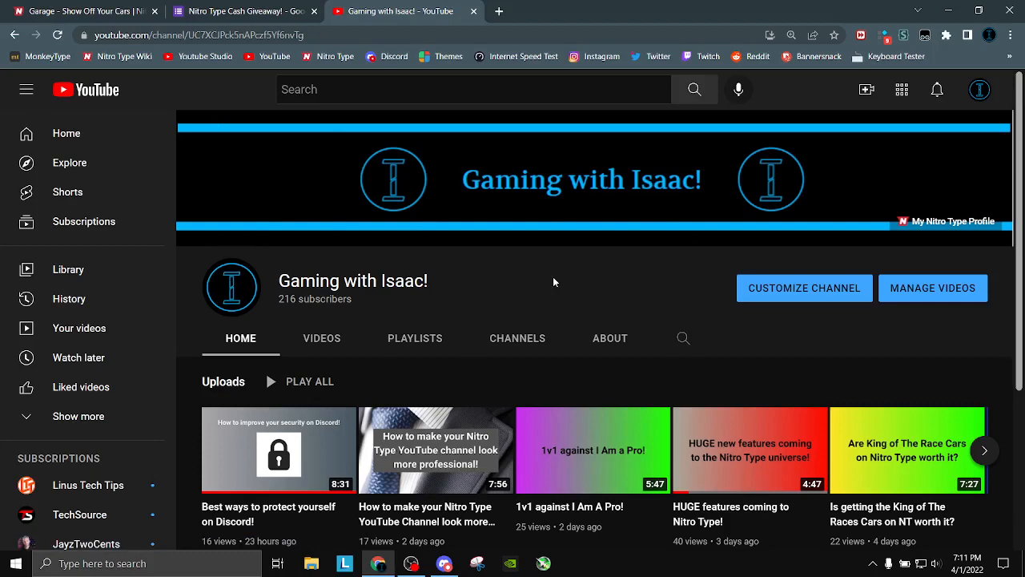
- Return to the Nitro Type Cash Giveaway! form at the subscription-proof upload question
click(241, 12)
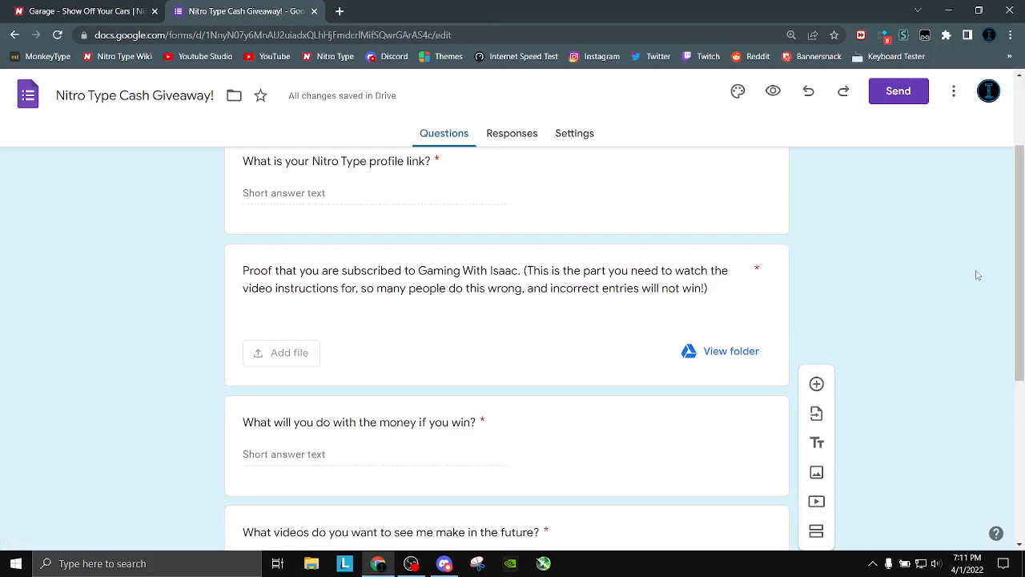
- Scroll through the remaining giveaway questions, then return to the Nitro Type garage page
scroll(down, 3)
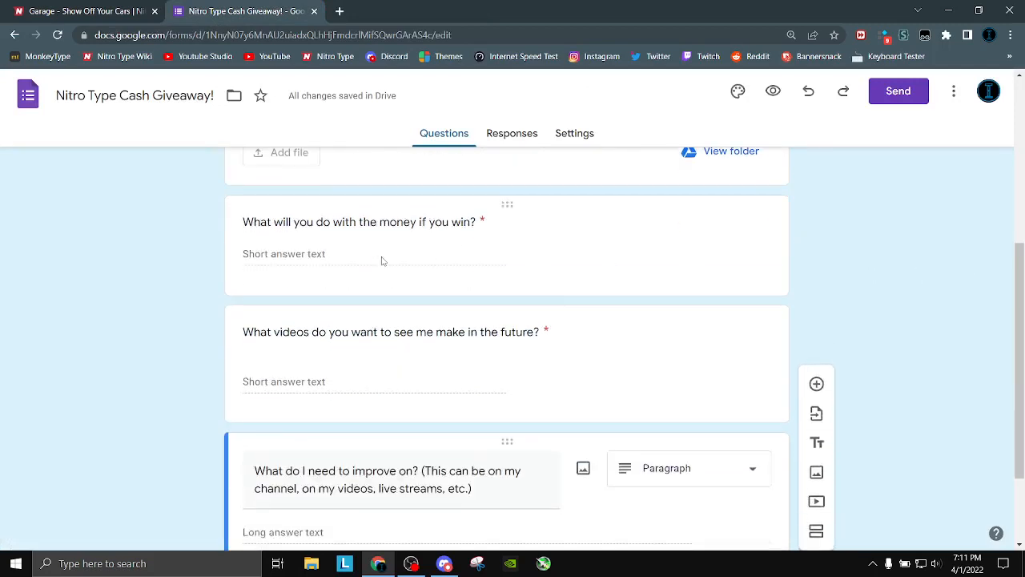
mouse_move(809, 216)
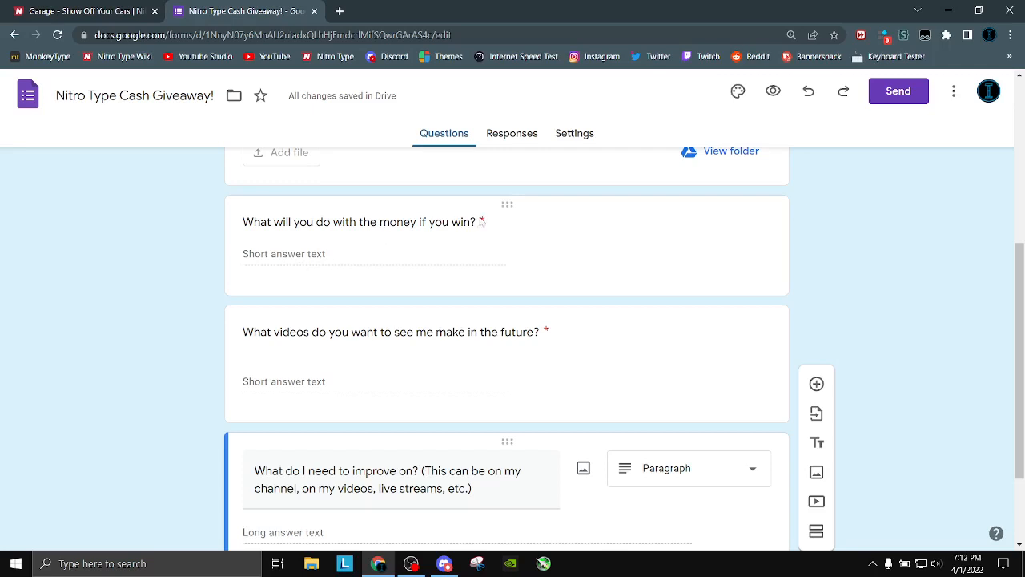
mouse_move(848, 262)
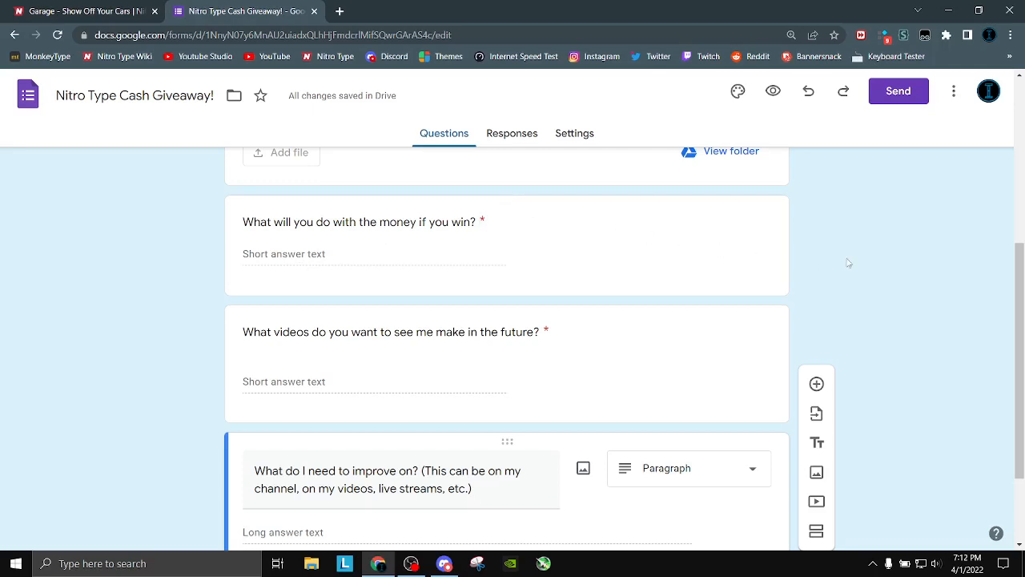
scroll(down, 3)
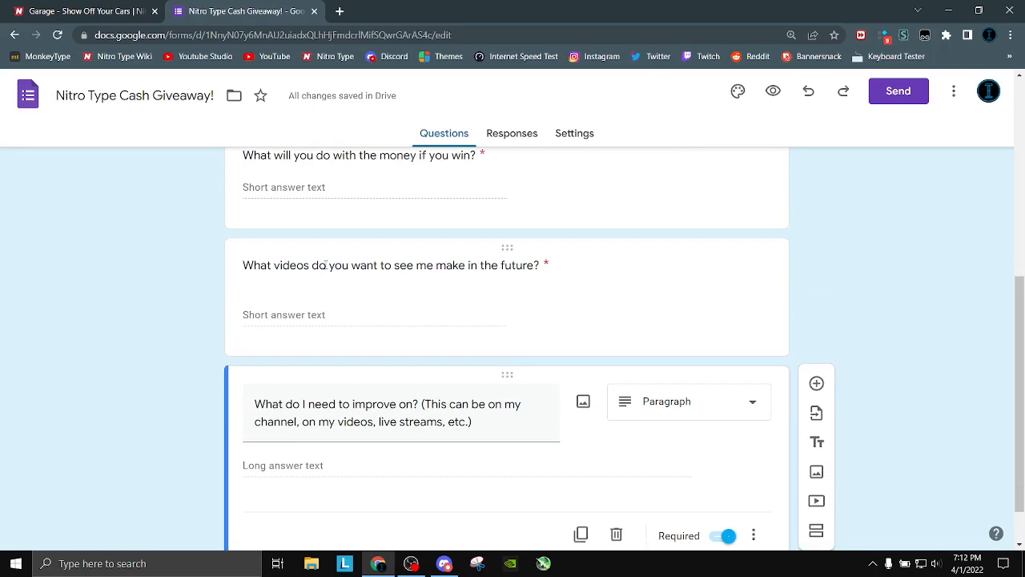
mouse_move(838, 280)
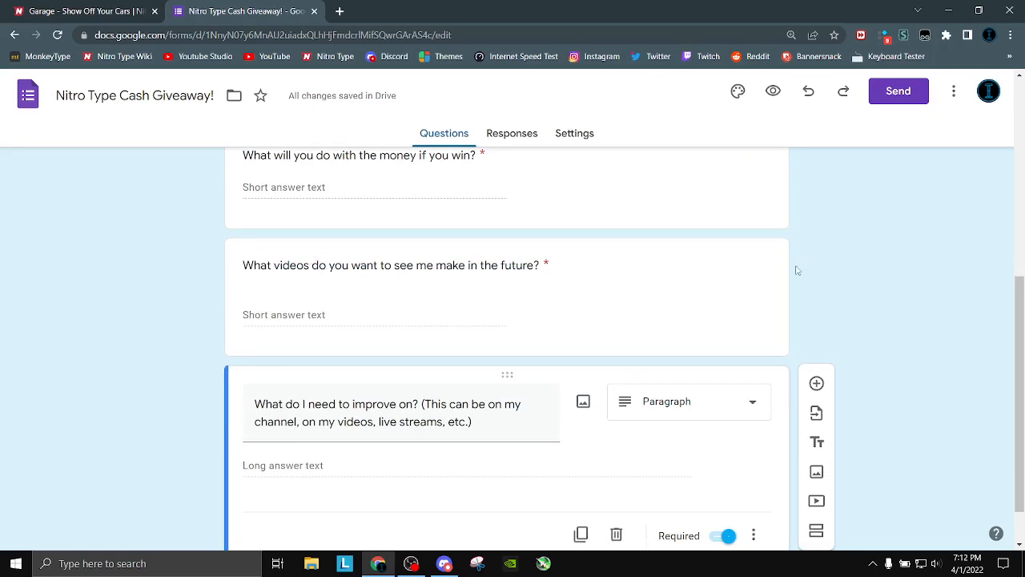
mouse_move(873, 264)
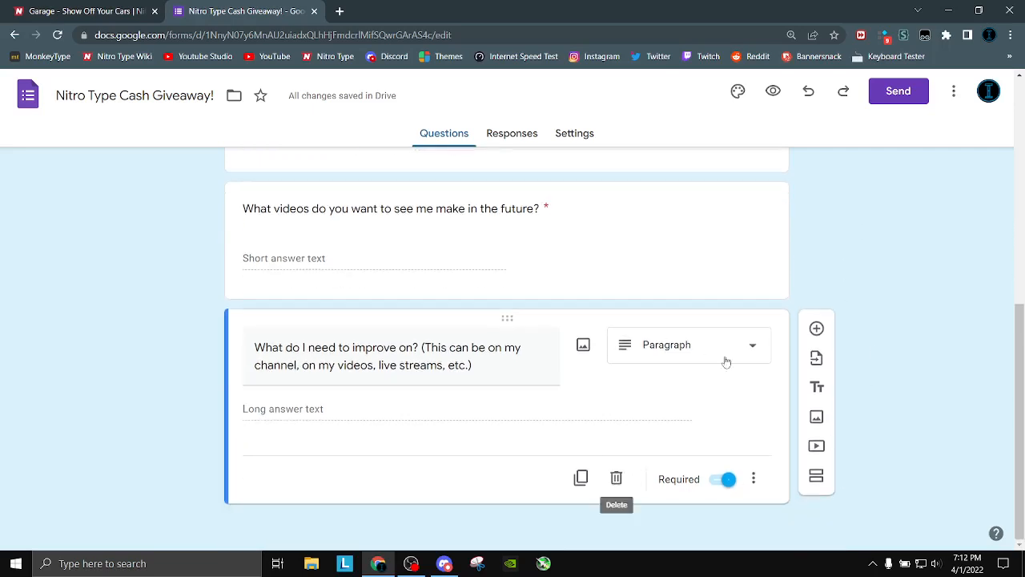
mouse_move(421, 414)
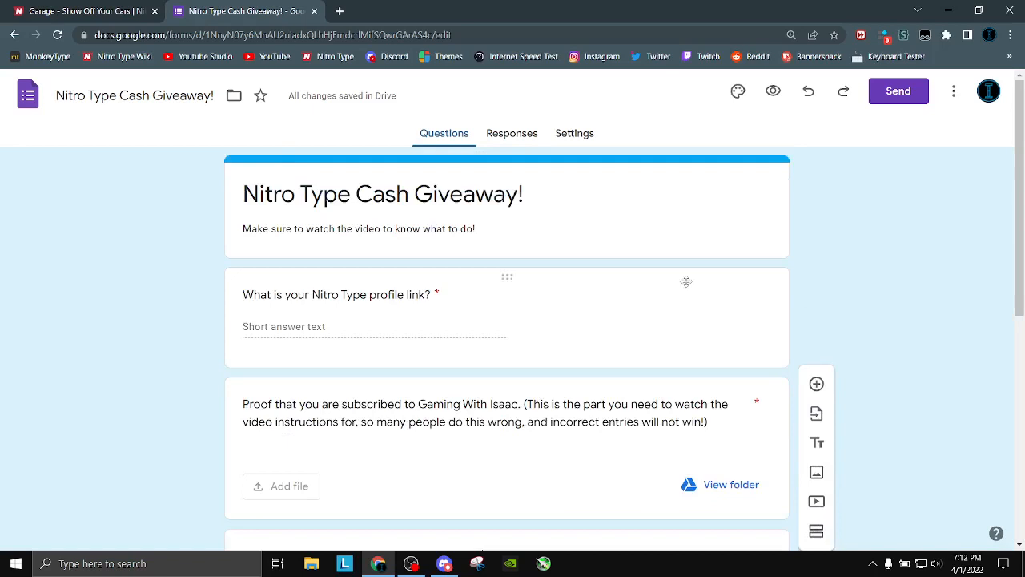
click(80, 12)
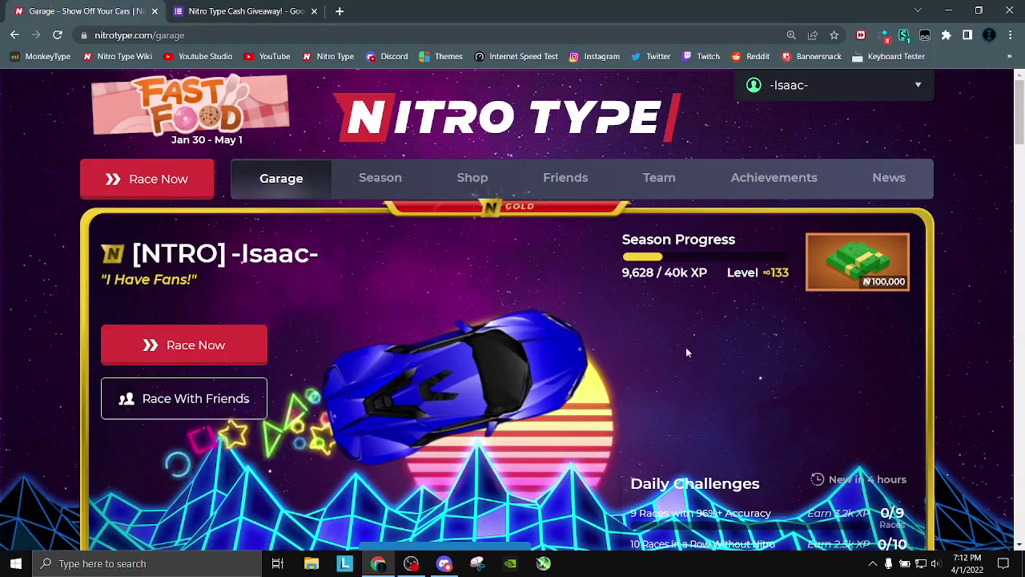
mouse_move(763, 378)
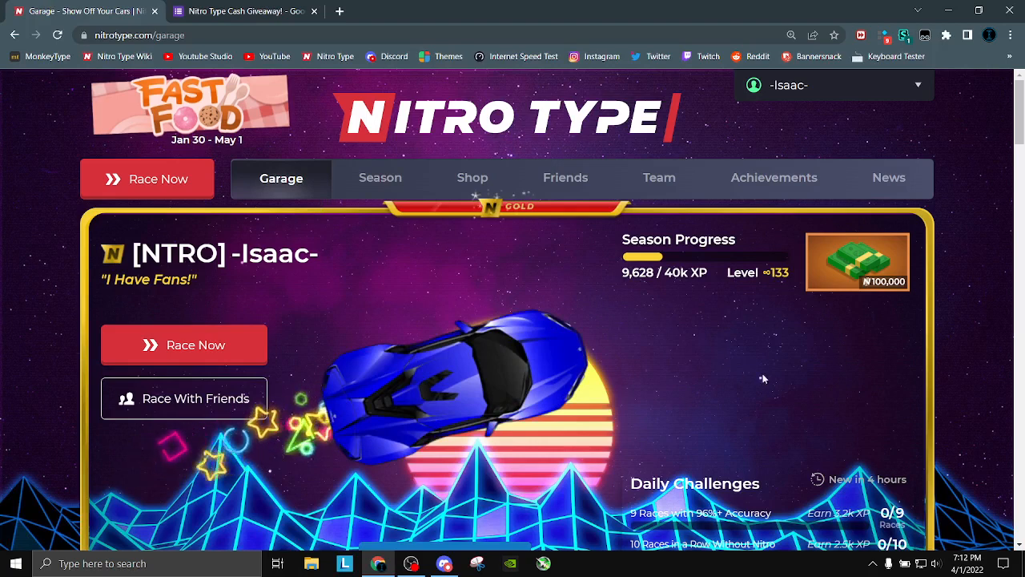